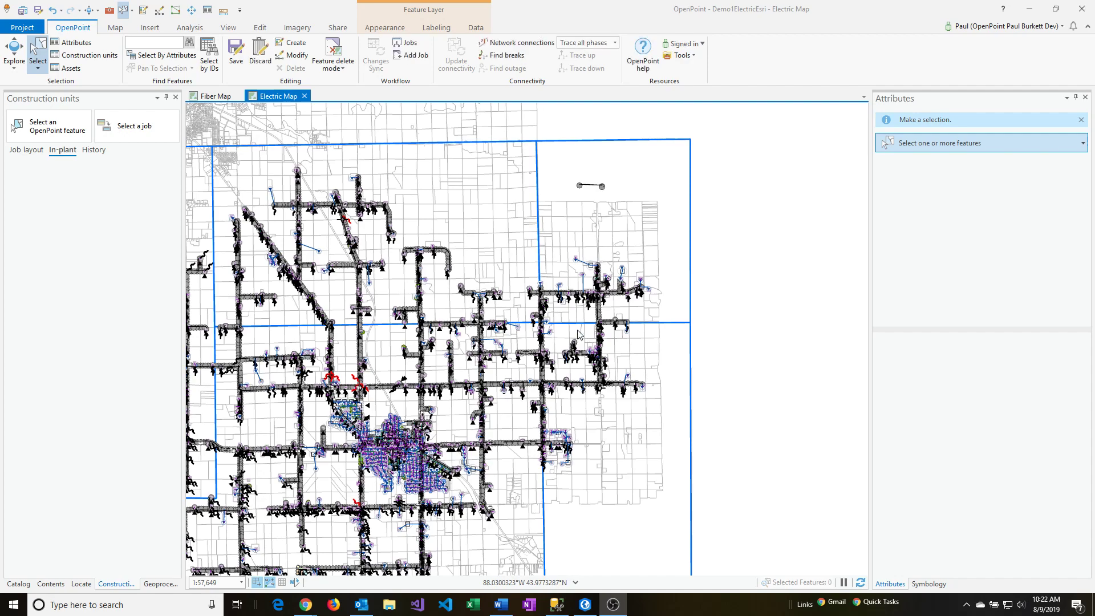
mouse_move(583, 309)
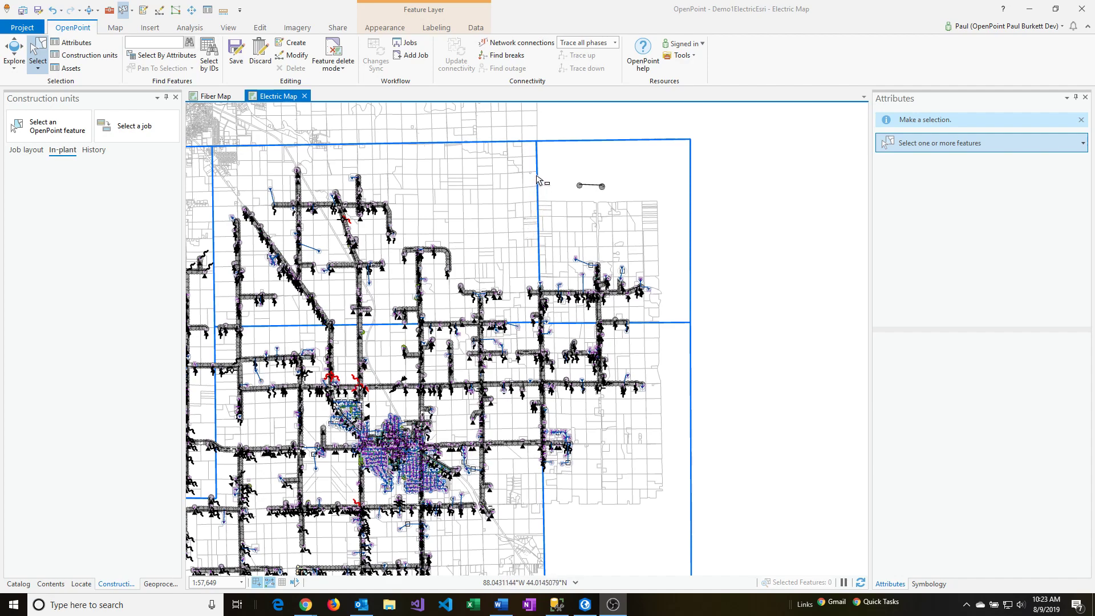
mouse_move(632, 145)
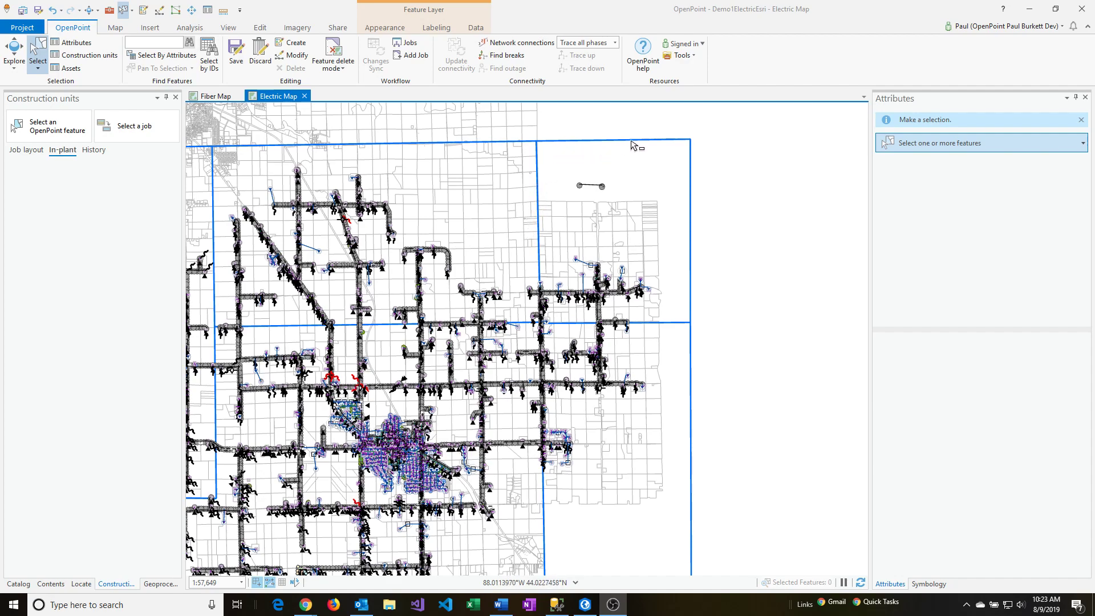
mouse_move(684, 144)
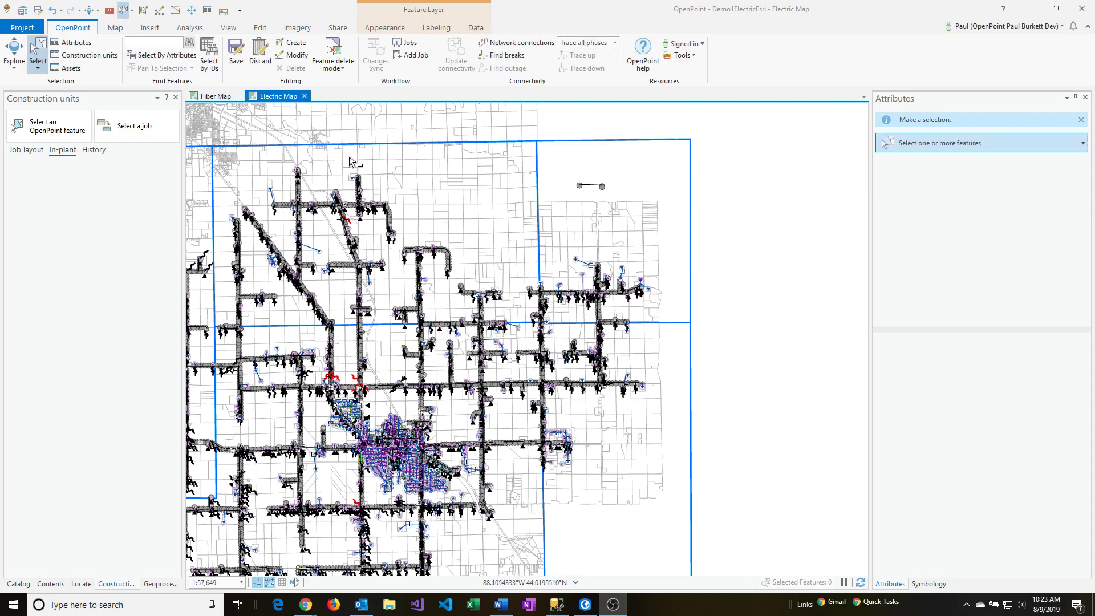
mouse_move(568, 318)
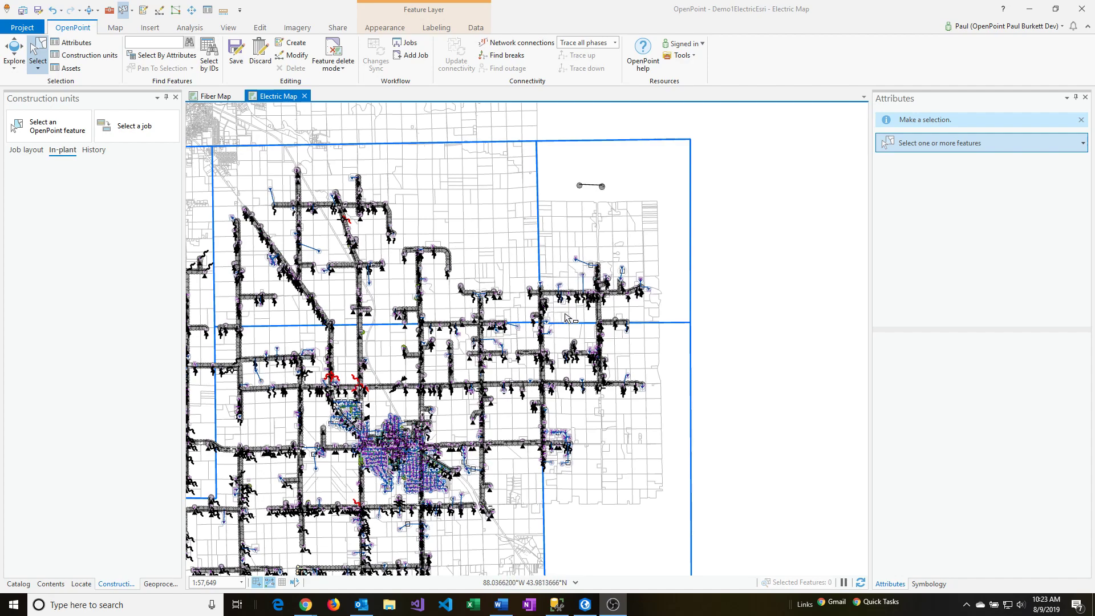
mouse_move(579, 287)
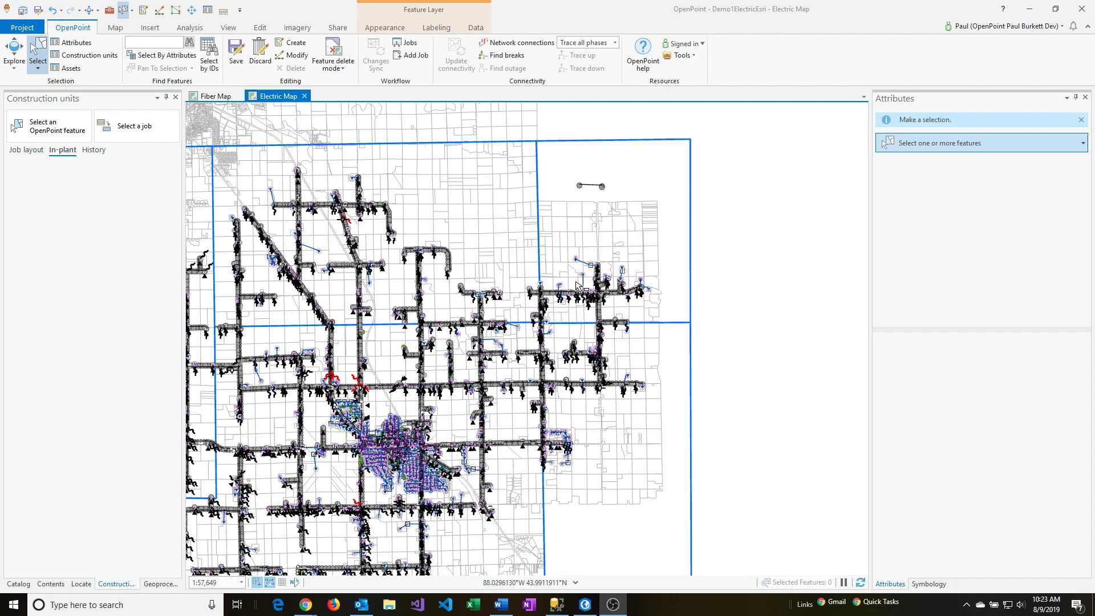
- Select the 41-EATON district boundary on the map and view its attributes
left_click(632, 284)
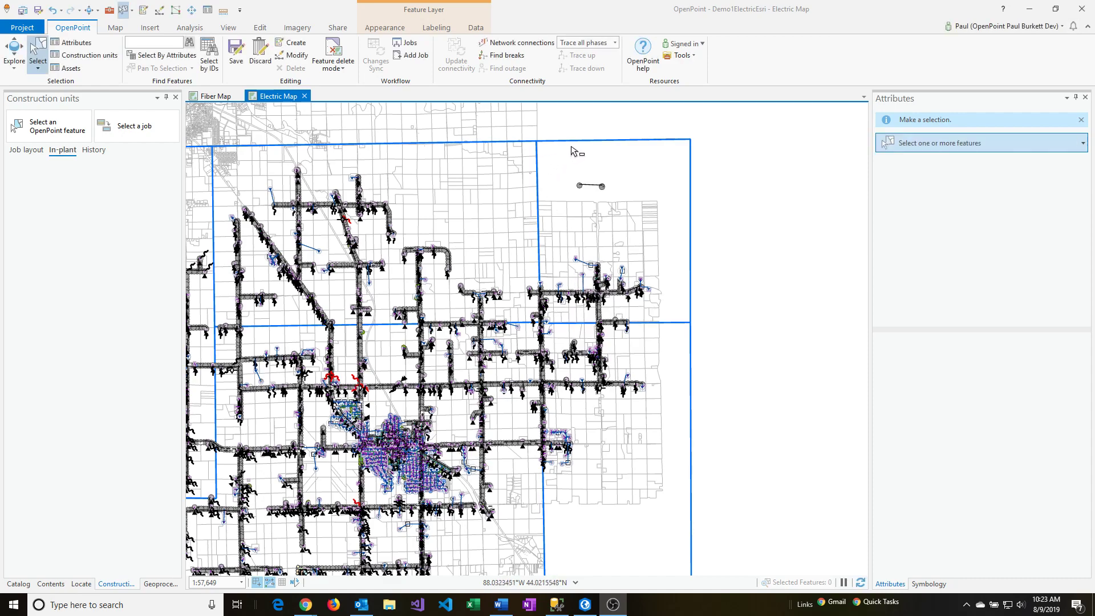
mouse_move(649, 161)
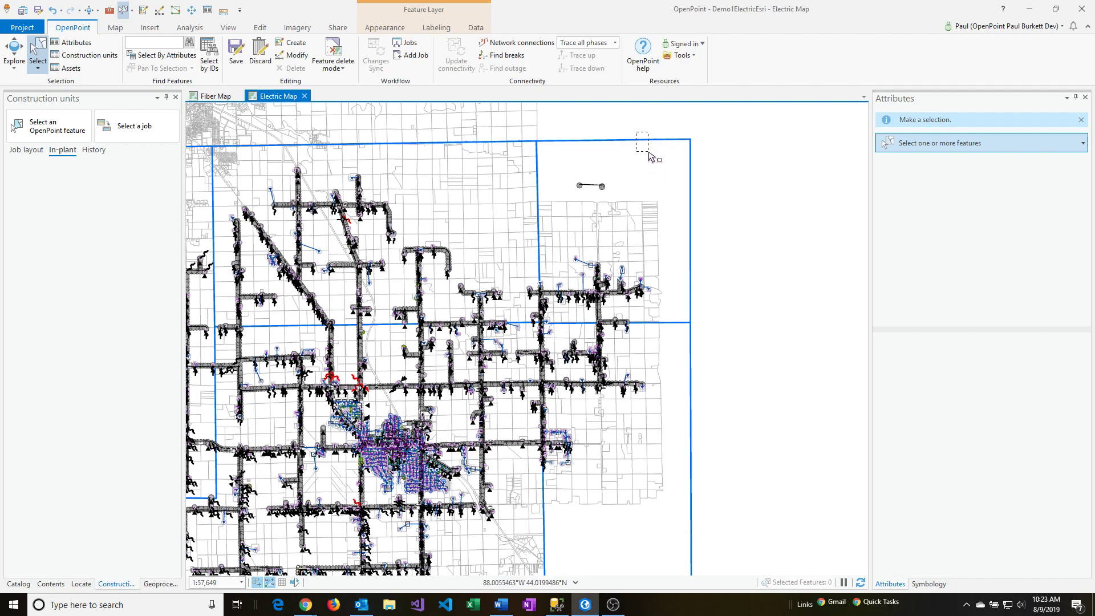
left_click(649, 154)
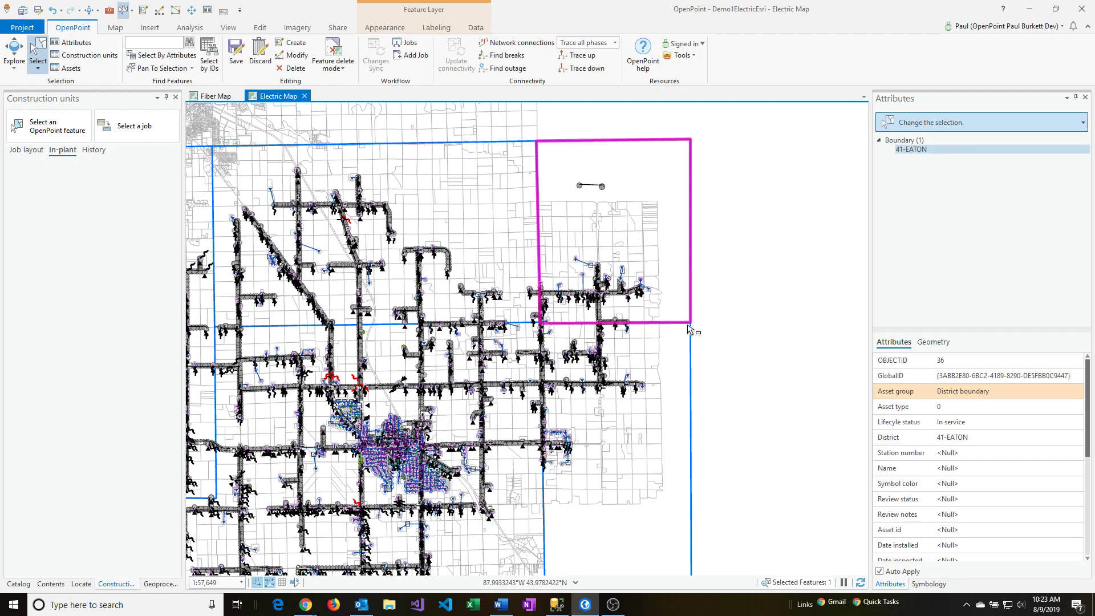
left_click(911, 148)
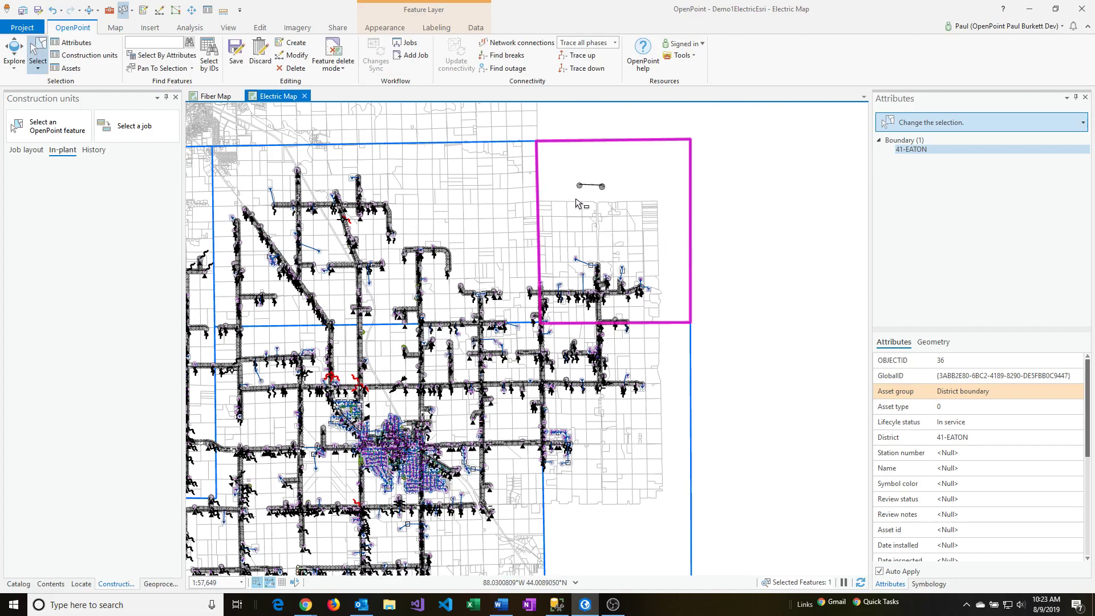
mouse_move(617, 286)
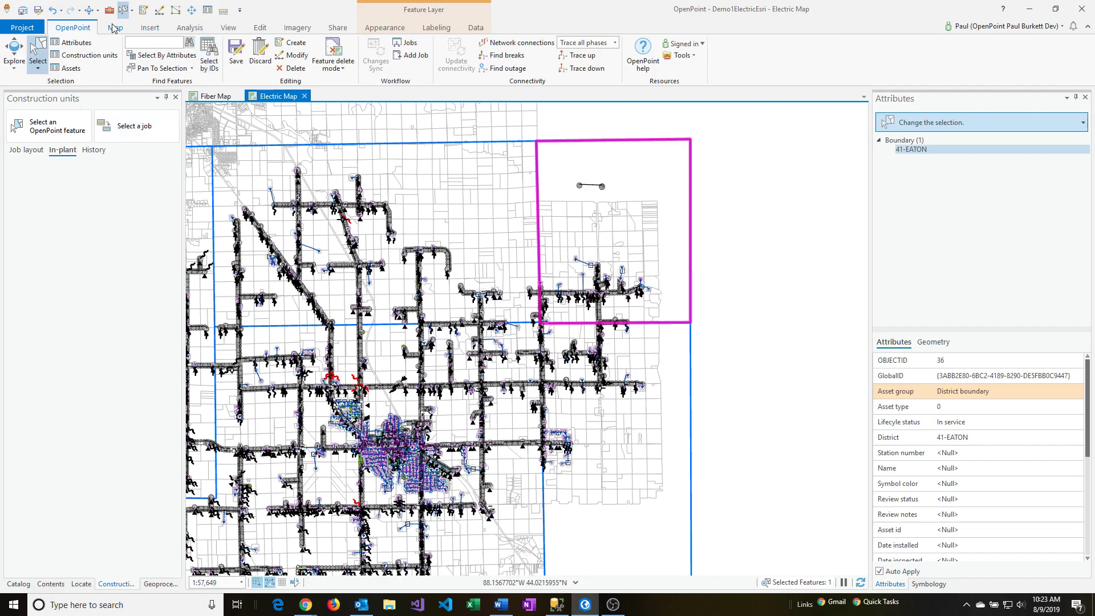
- Start Select By Location with Wire, Bank and Station as the input layers
left_click(114, 28)
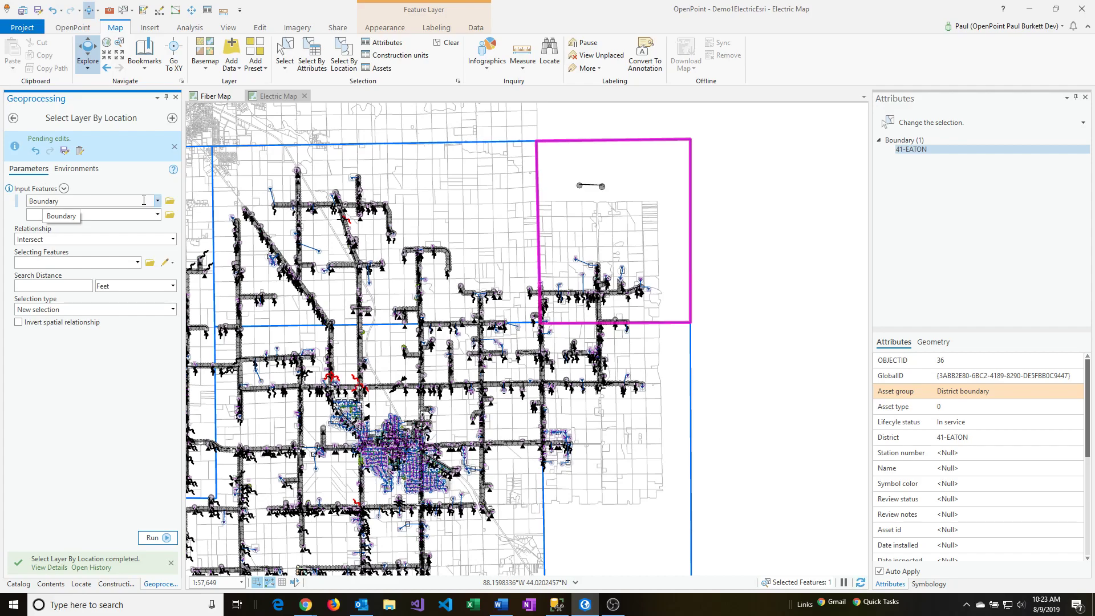
left_click(158, 201)
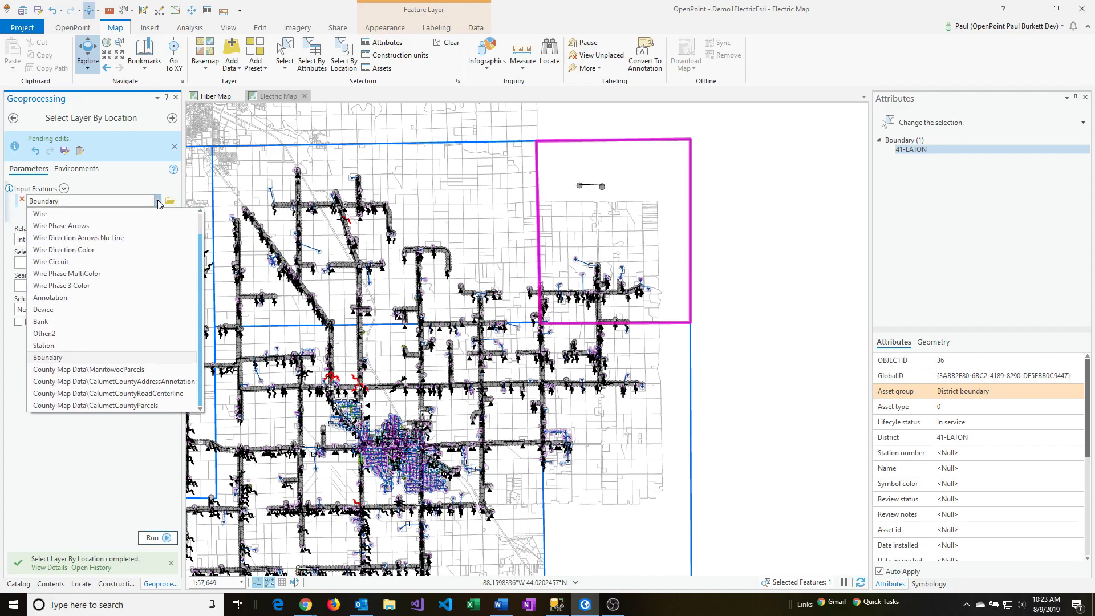
left_click(40, 213)
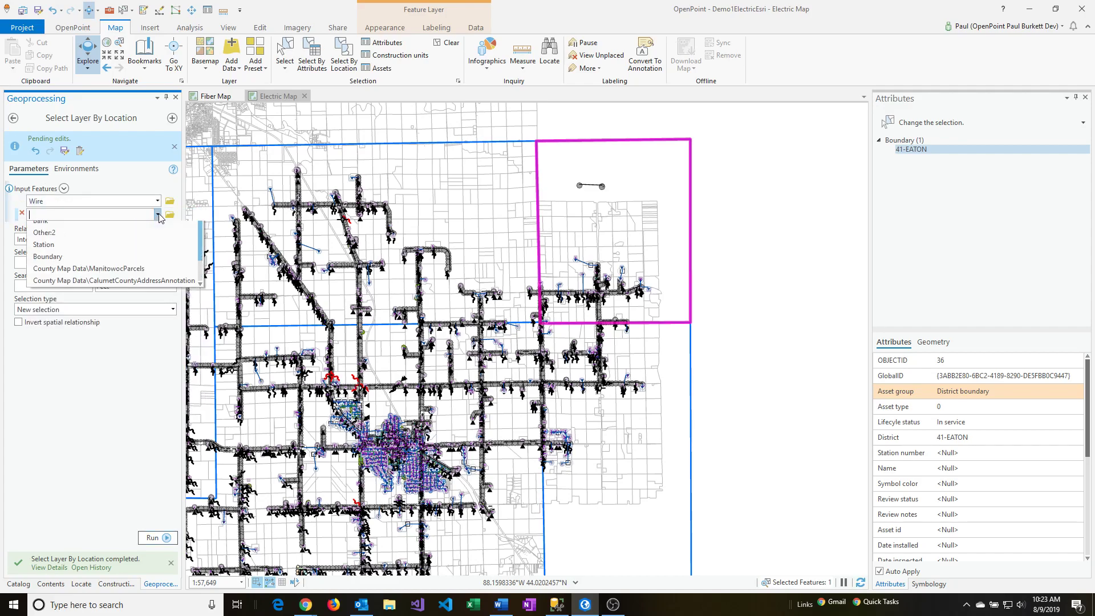
left_click(40, 221)
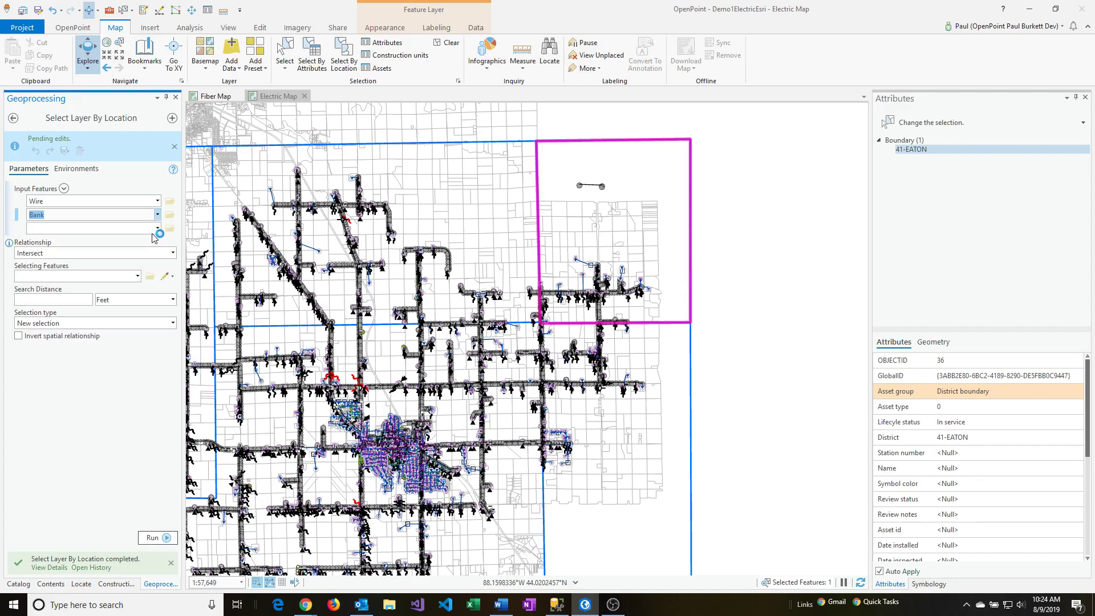
left_click(158, 229)
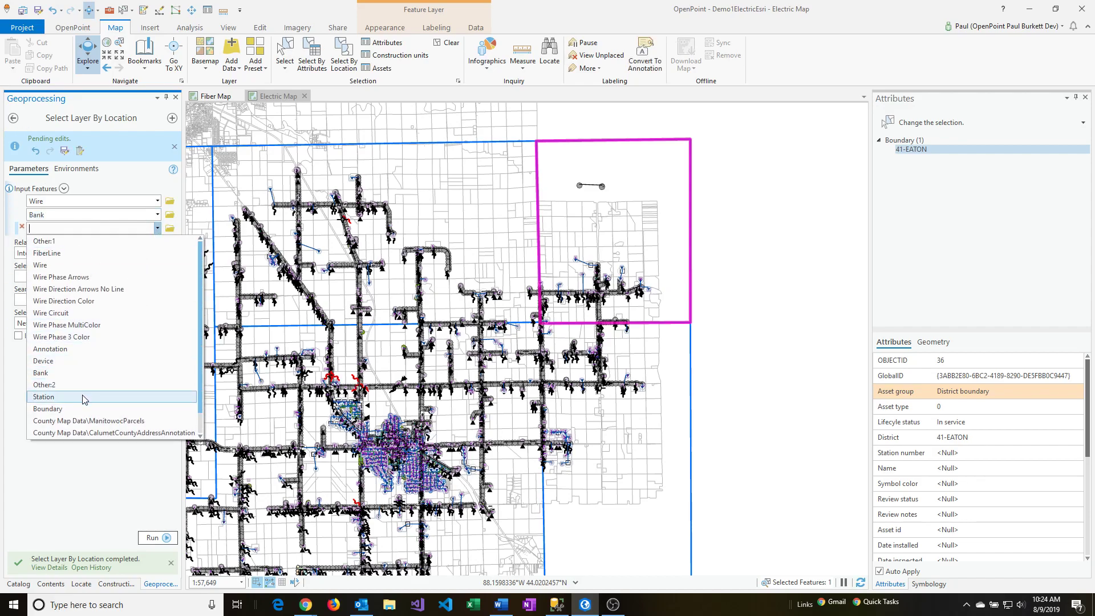
left_click(44, 397)
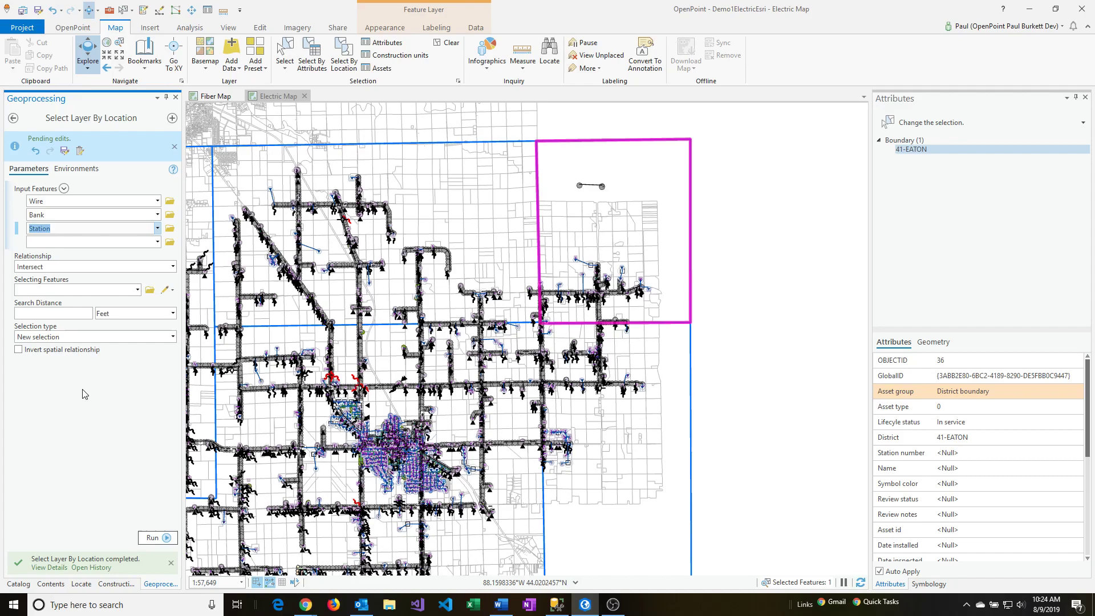
mouse_move(82, 390)
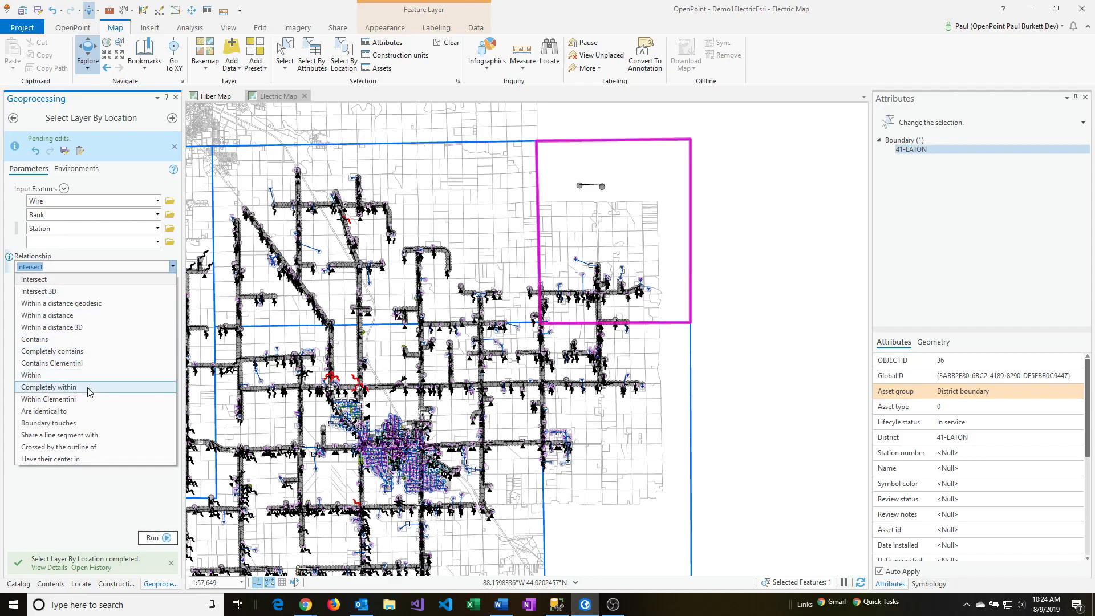
- Set the relationship to Completely within with Boundary as the selecting features
left_click(48, 386)
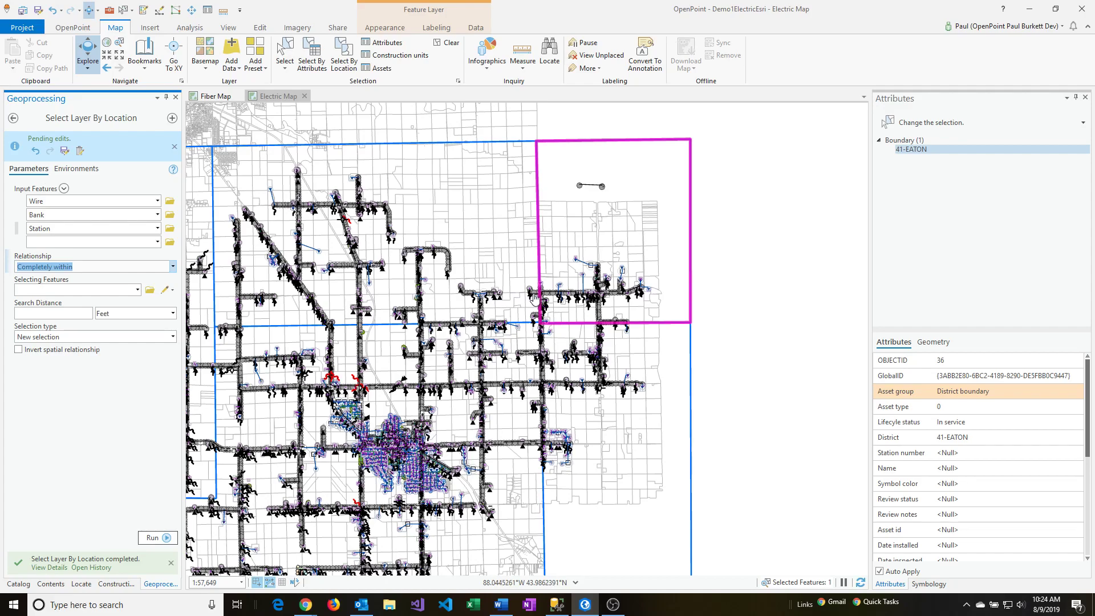
mouse_move(512, 283)
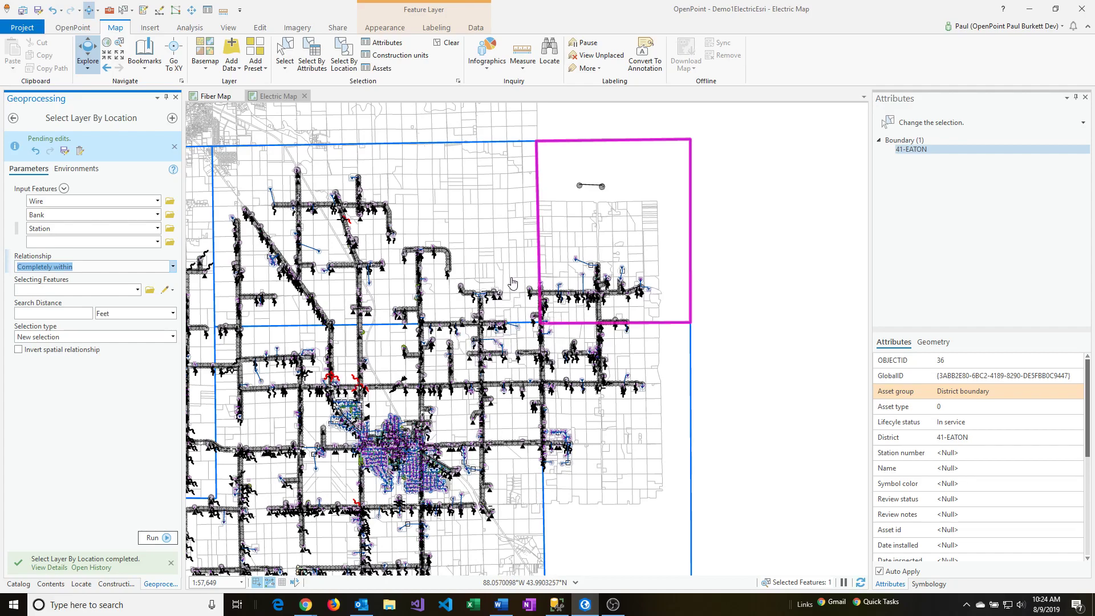
mouse_move(593, 329)
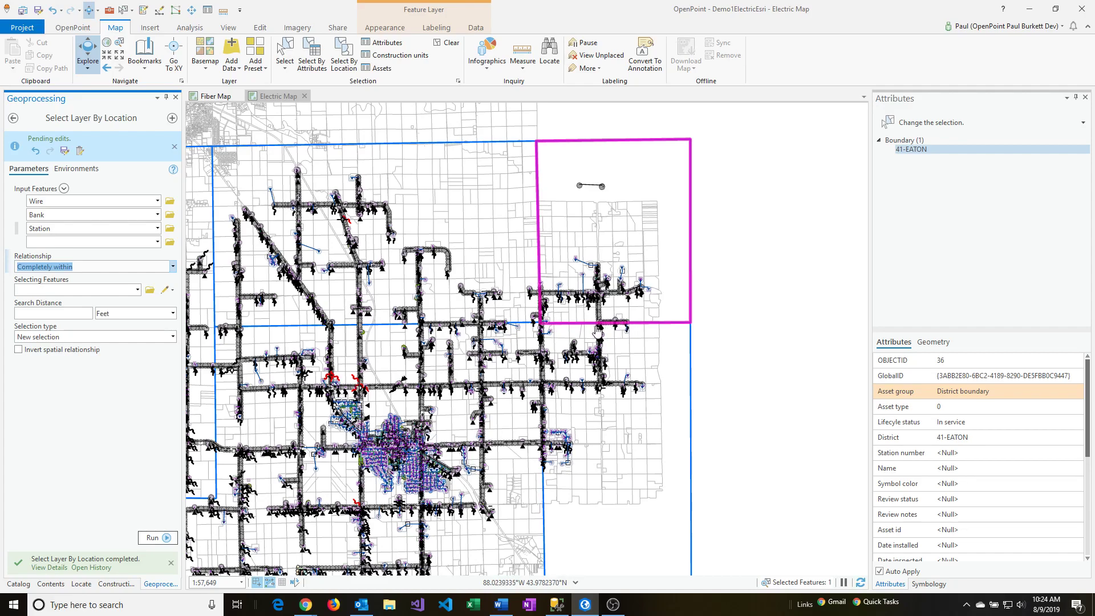
left_click(172, 266)
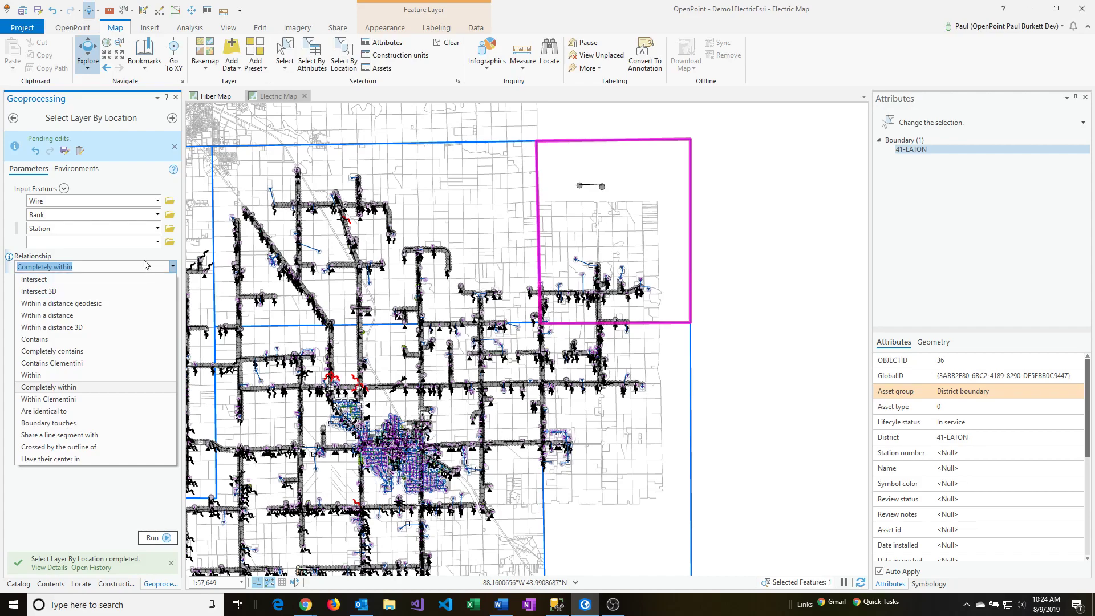
left_click(47, 387)
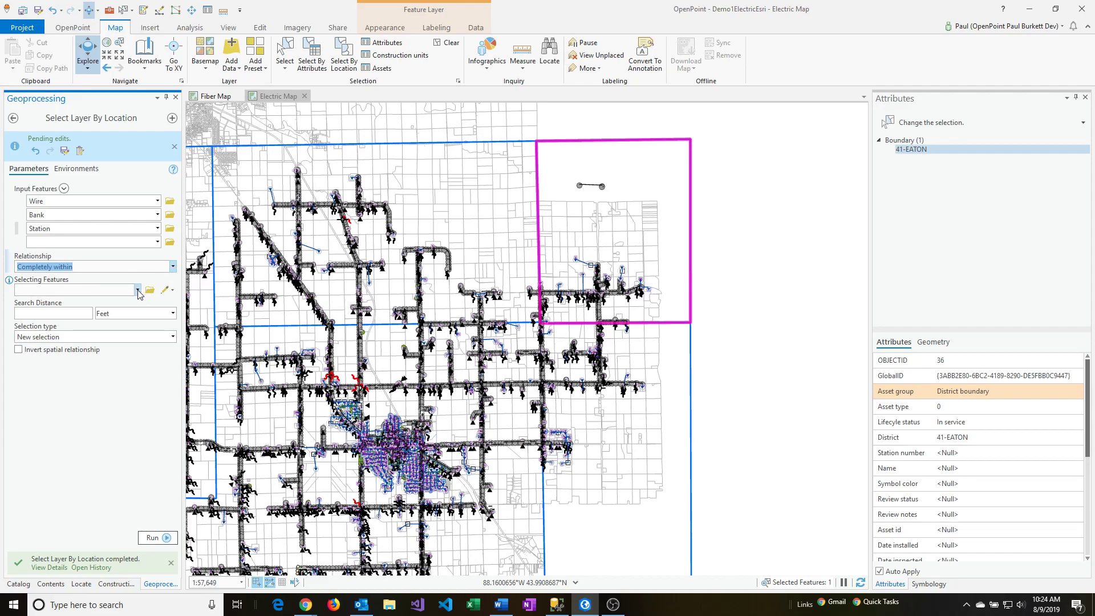
left_click(138, 290)
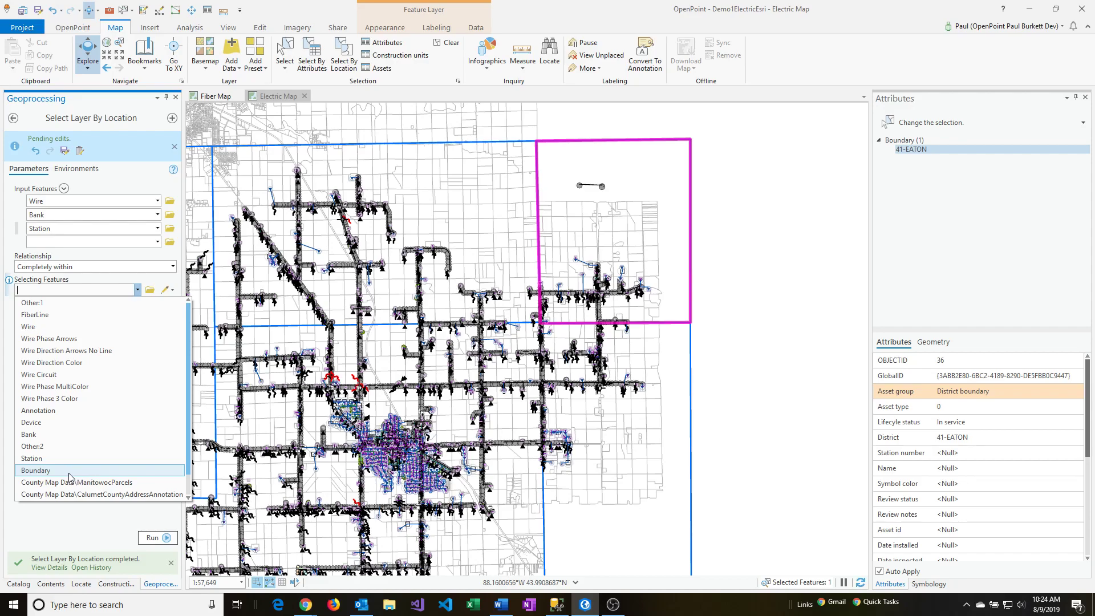
left_click(35, 470)
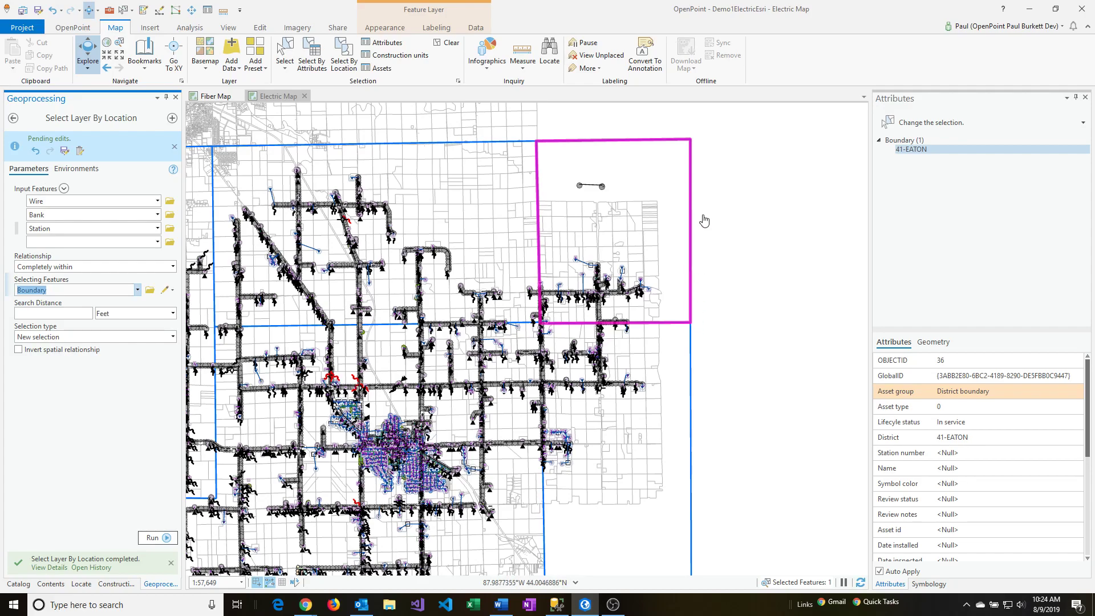
left_click(911, 148)
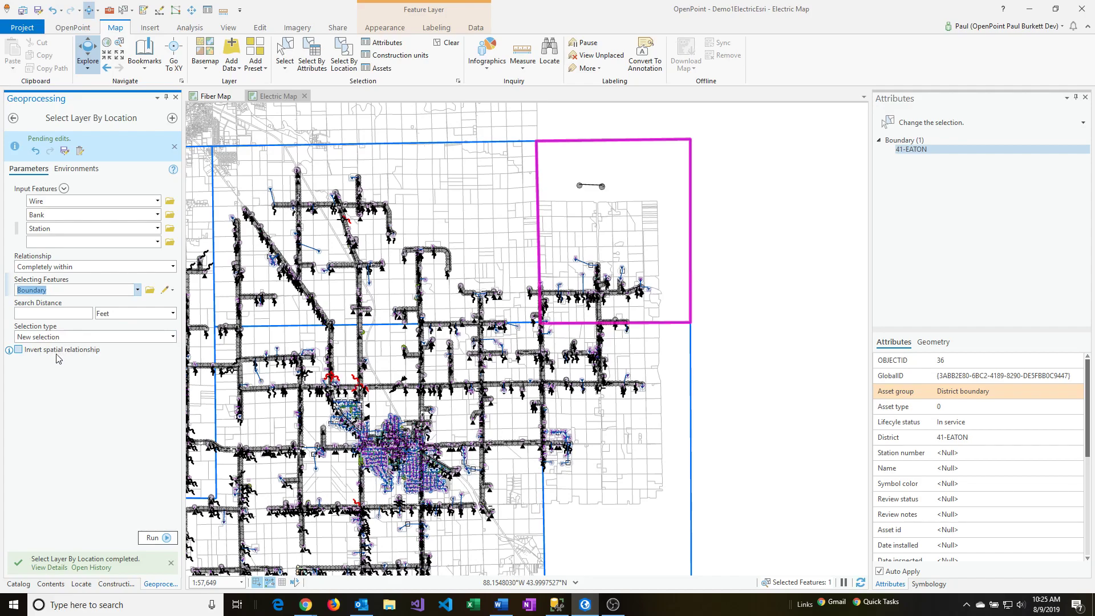
mouse_move(62, 361)
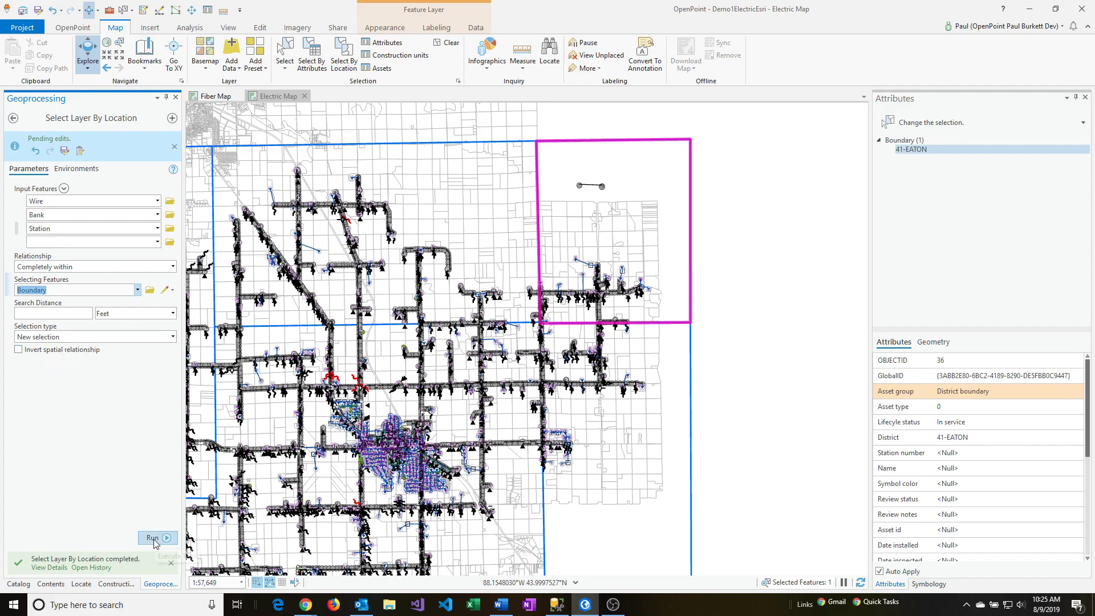
- Run the selection to get 416 features inside 41-EATON and review the Wire group
left_click(152, 537)
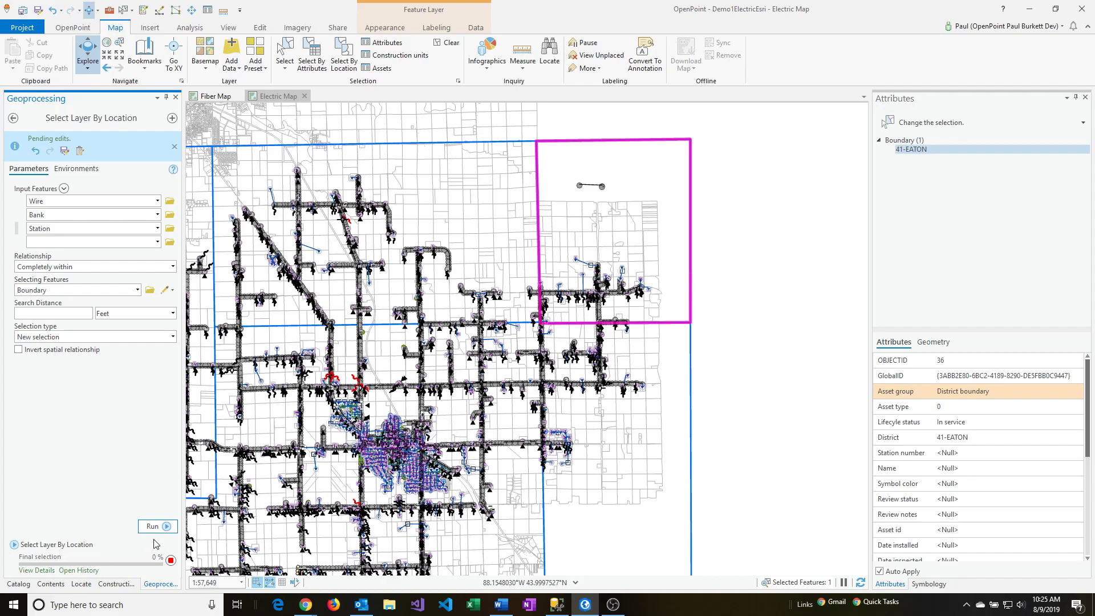
left_click(151, 526)
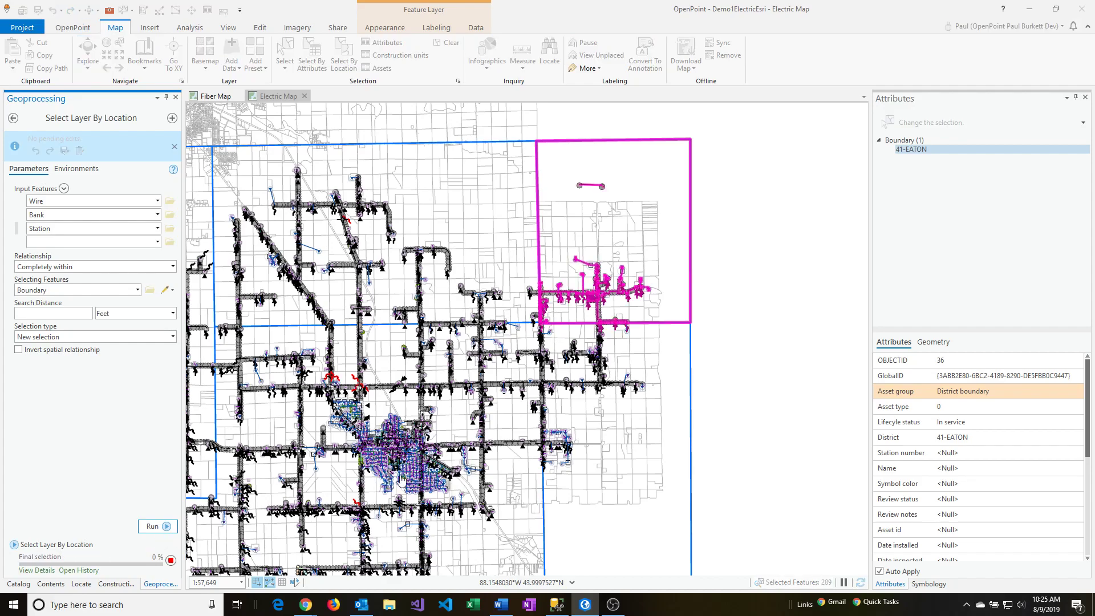
left_click(153, 526)
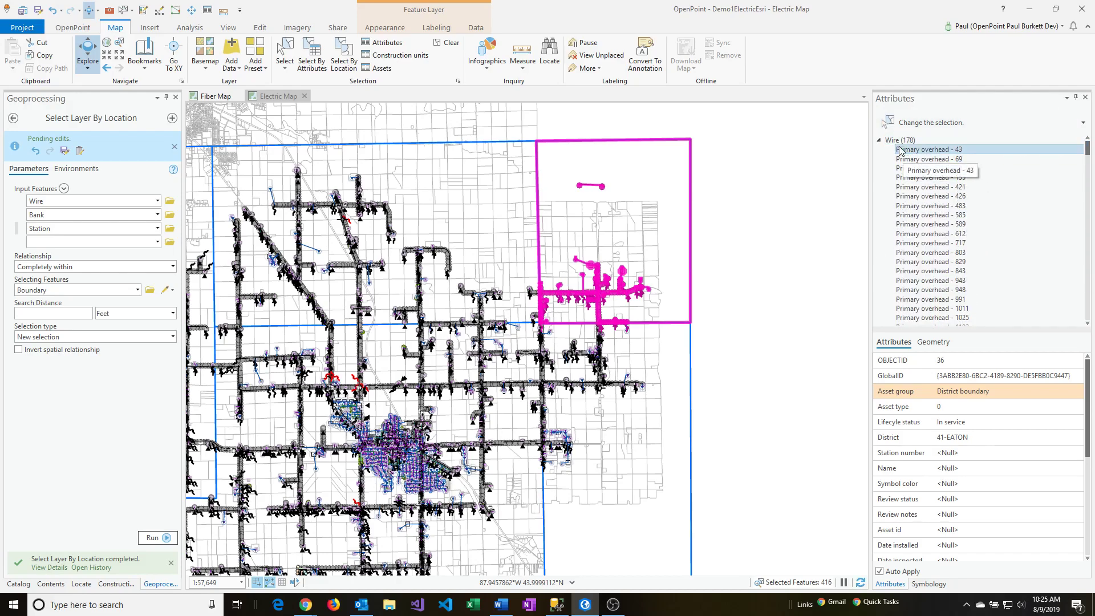
left_click(891, 139)
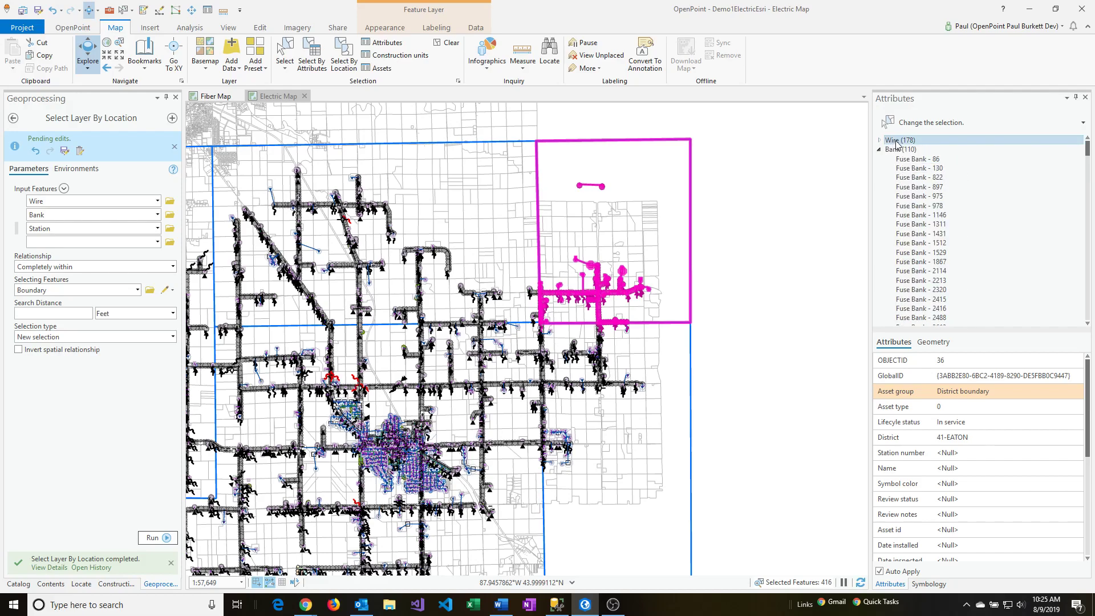
mouse_move(902, 140)
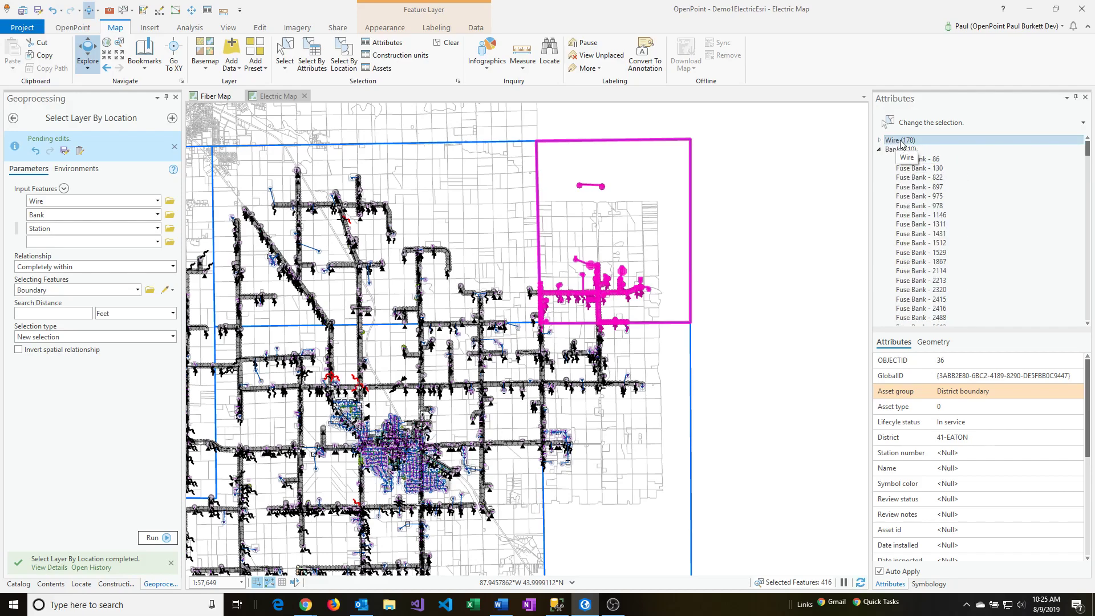
- Set the District of all 178 selected wires to 41-EATON
left_click(901, 140)
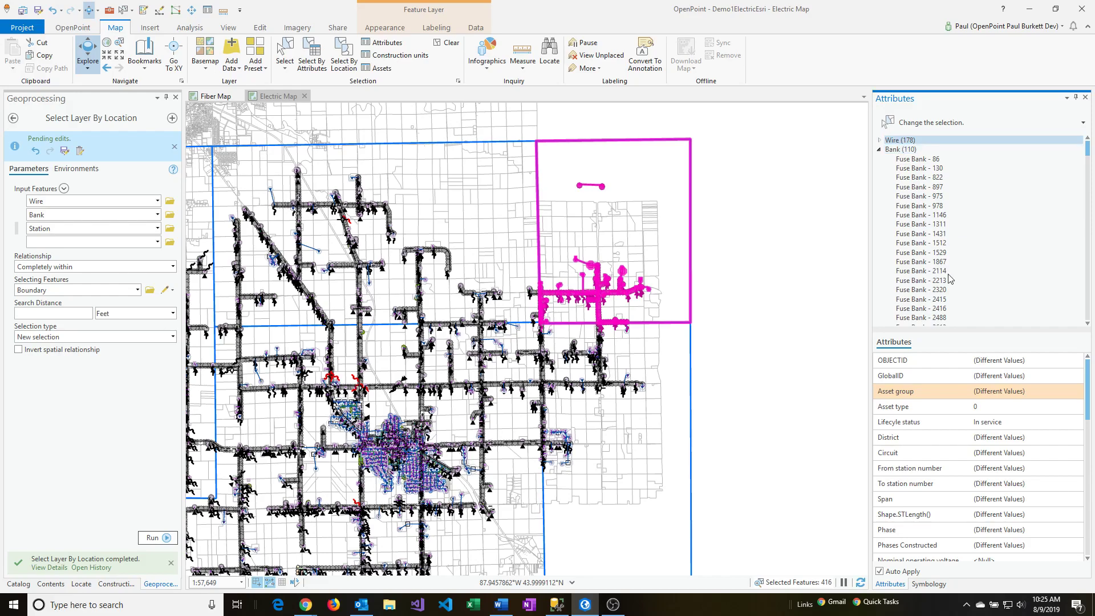
left_click(1078, 453)
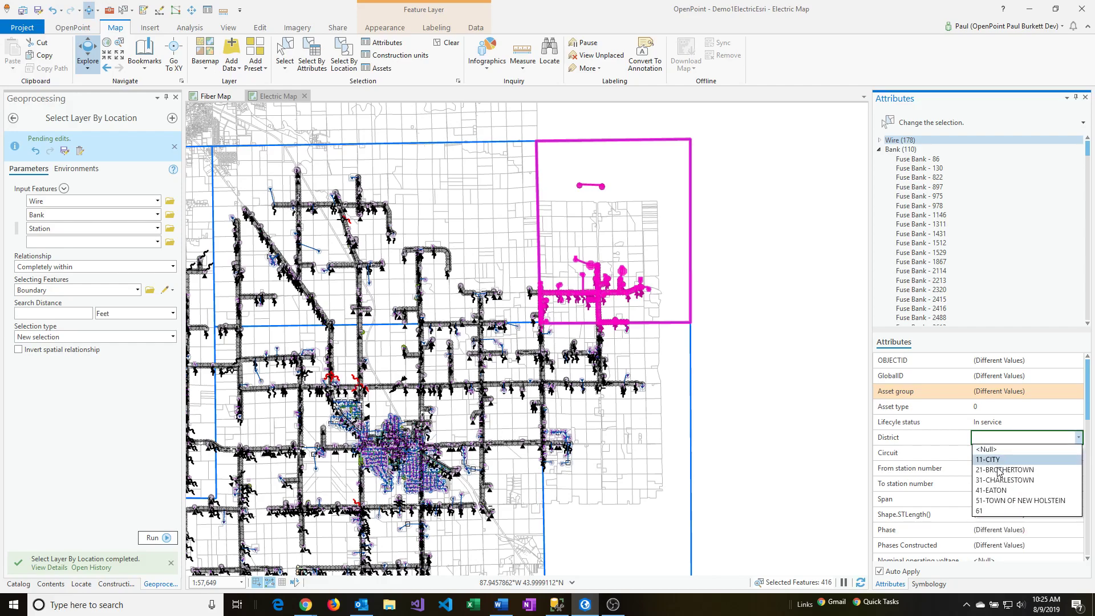
left_click(990, 489)
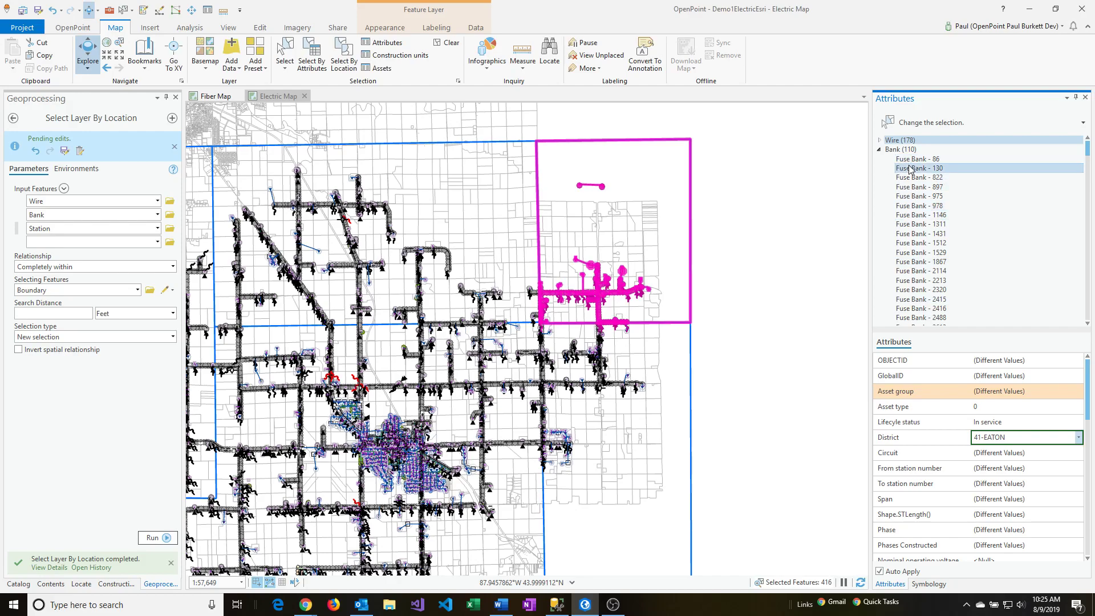
left_click(918, 159)
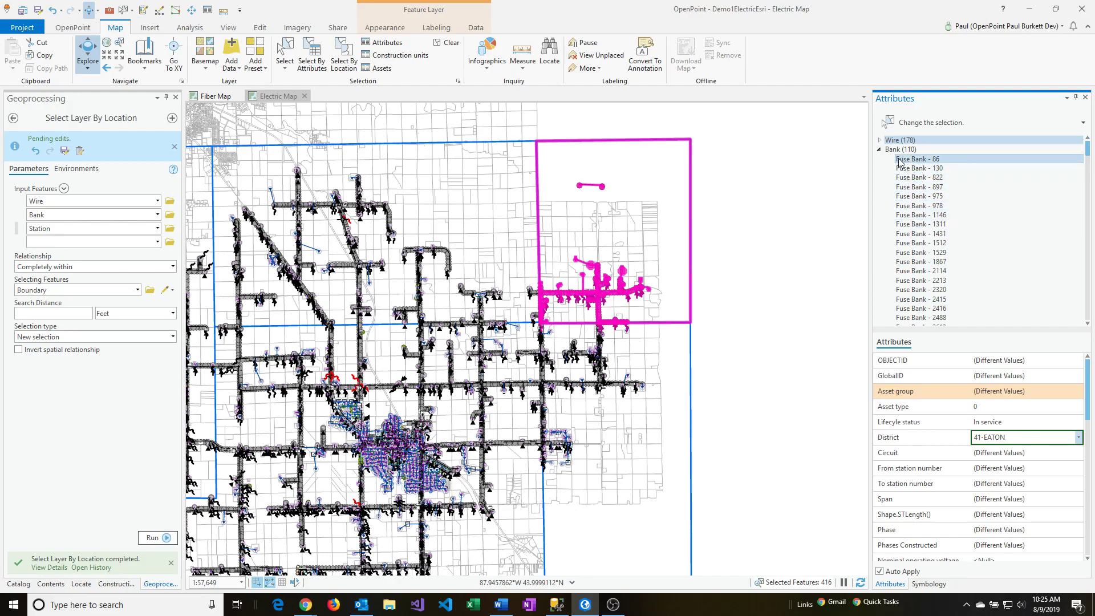
left_click(880, 148)
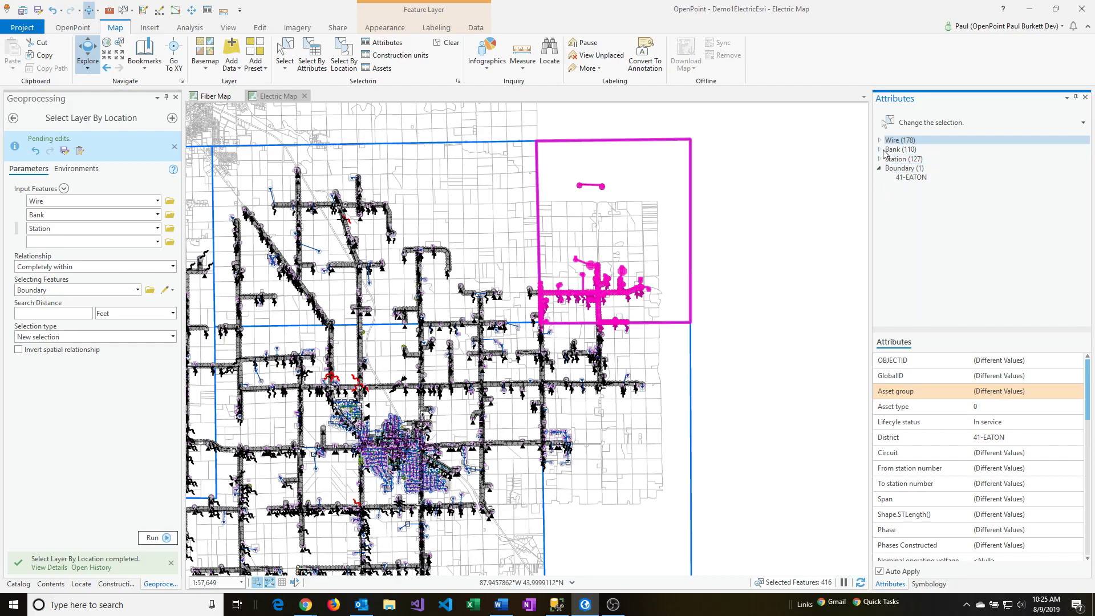
- Set Fuse Bank - 130's District to 41-EATON and check Fuse Banks 975 and 822
left_click(880, 148)
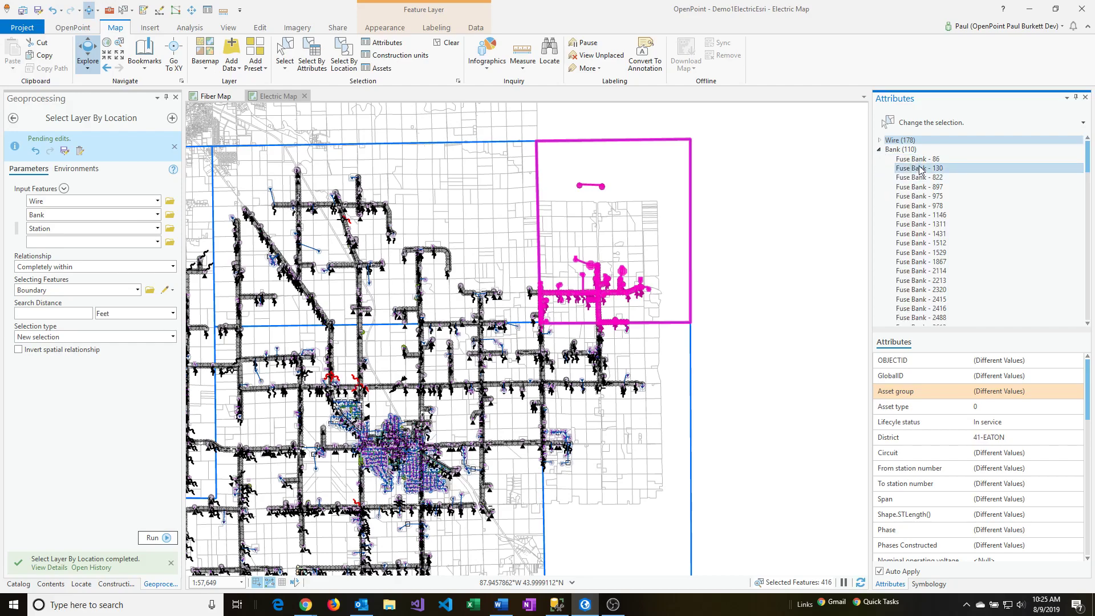
left_click(917, 158)
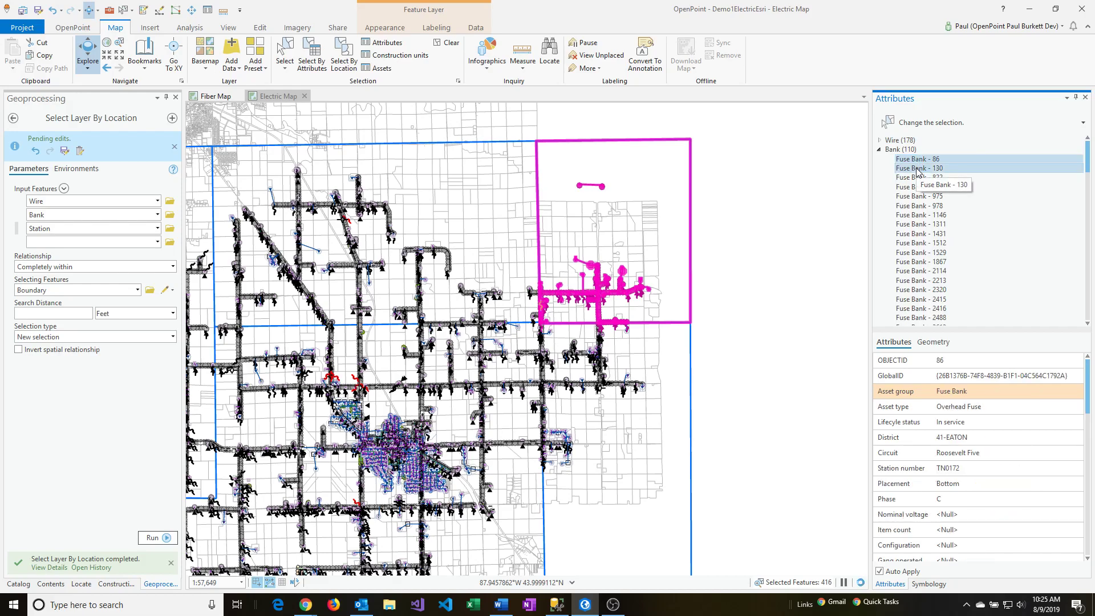
left_click(920, 167)
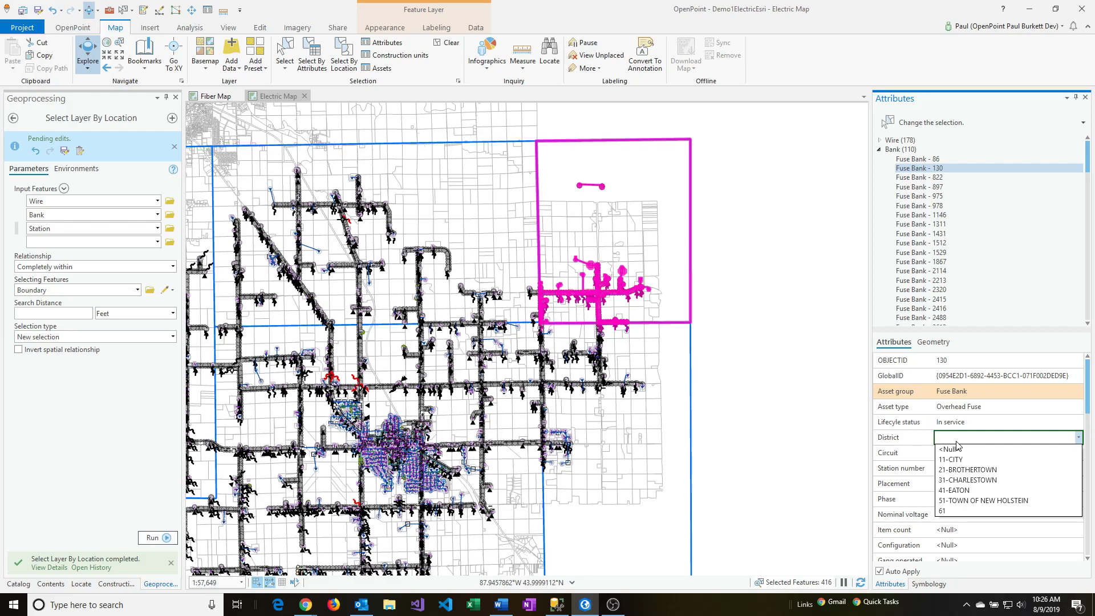
left_click(966, 490)
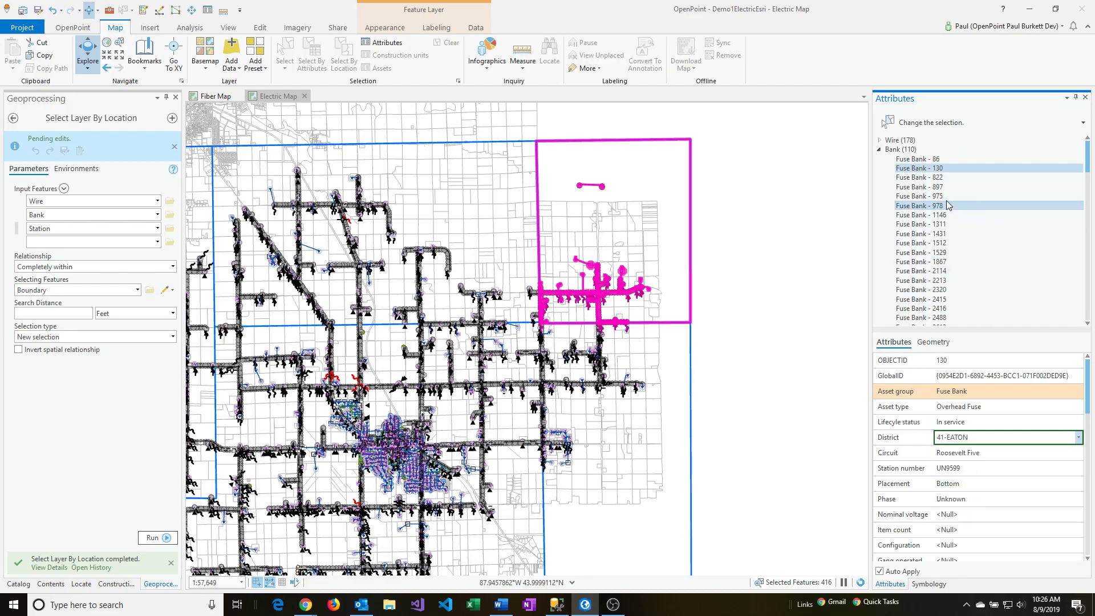
left_click(920, 196)
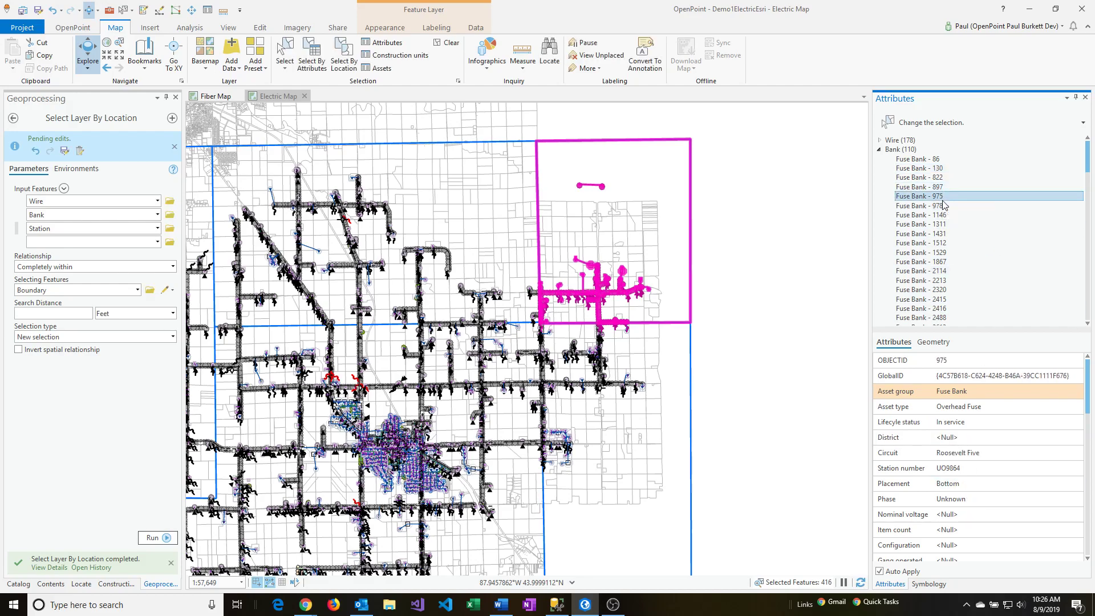
left_click(920, 178)
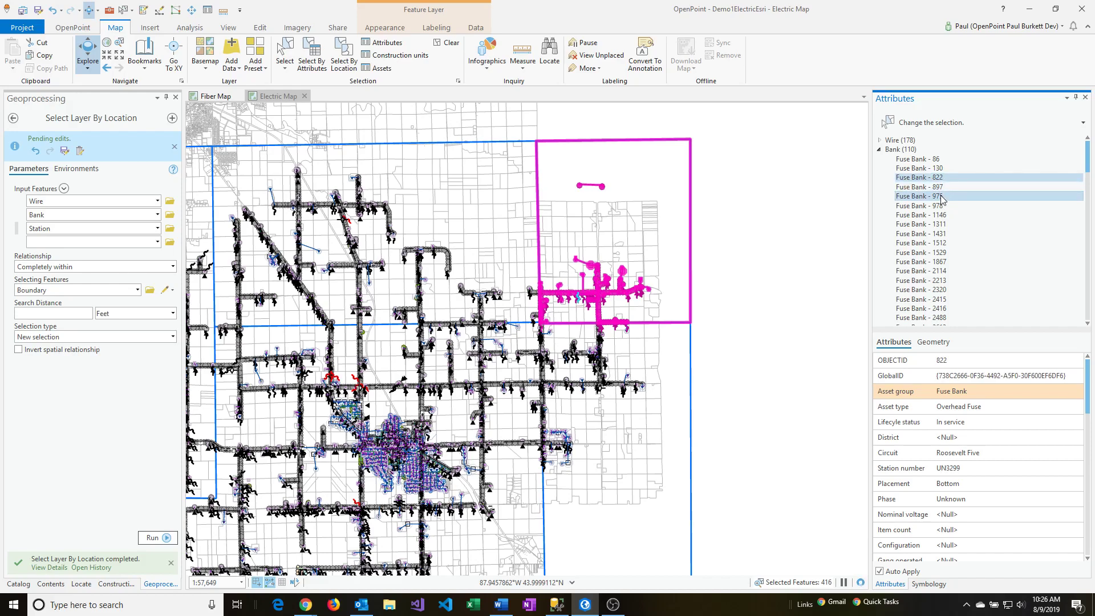
mouse_move(921, 205)
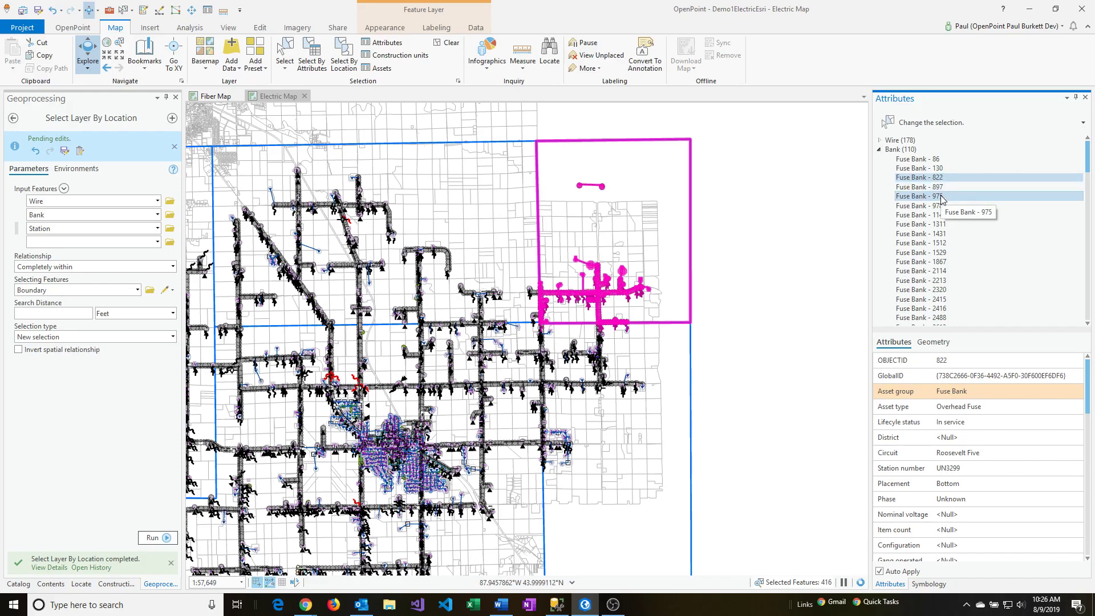